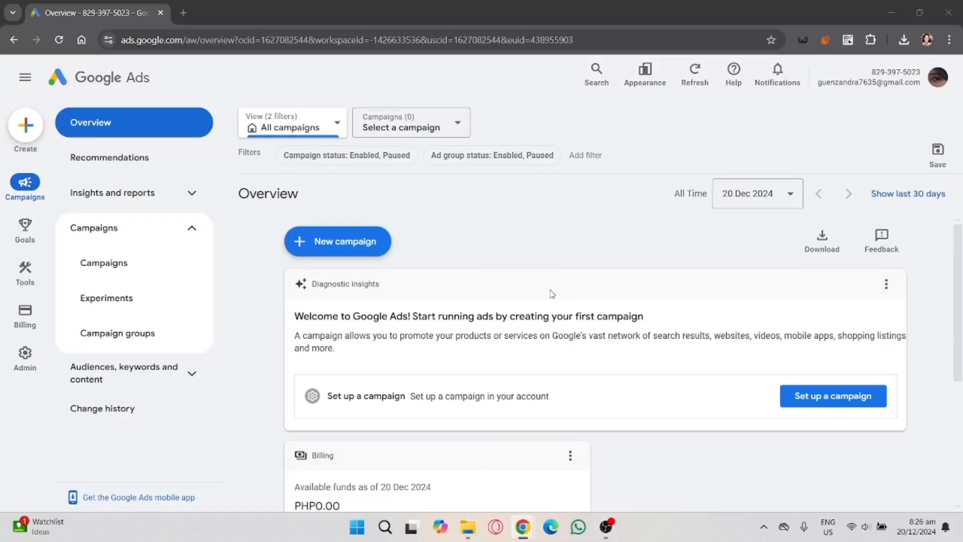
mouse_move(594, 291)
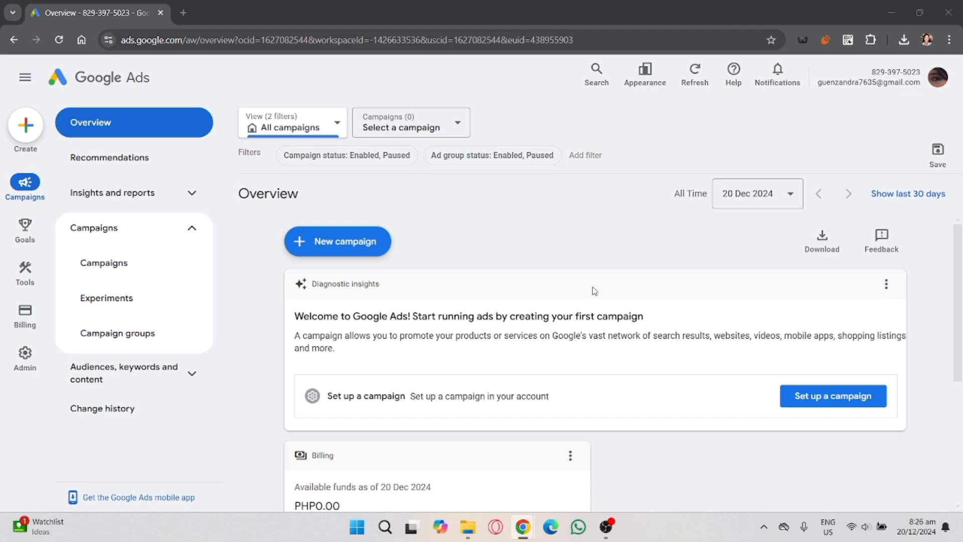
mouse_move(585, 238)
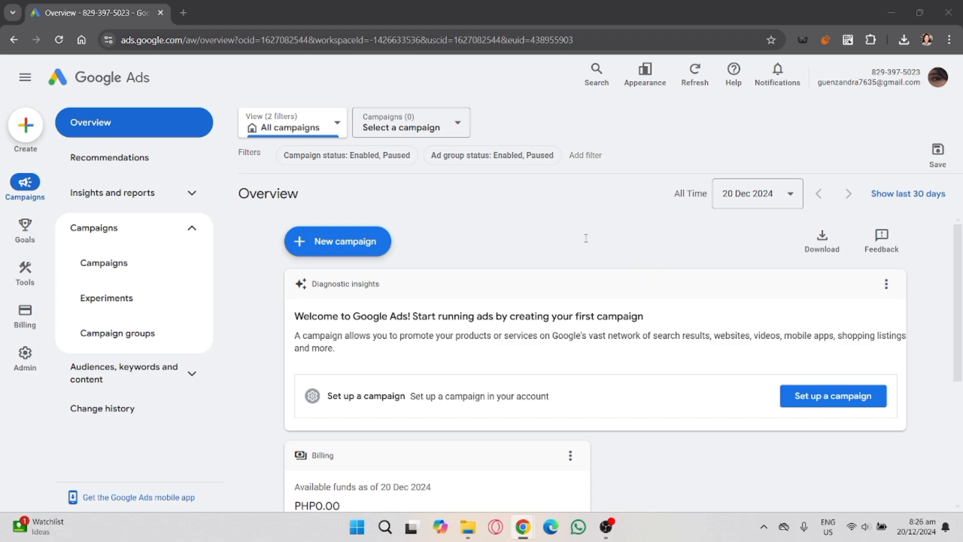
mouse_move(595, 310)
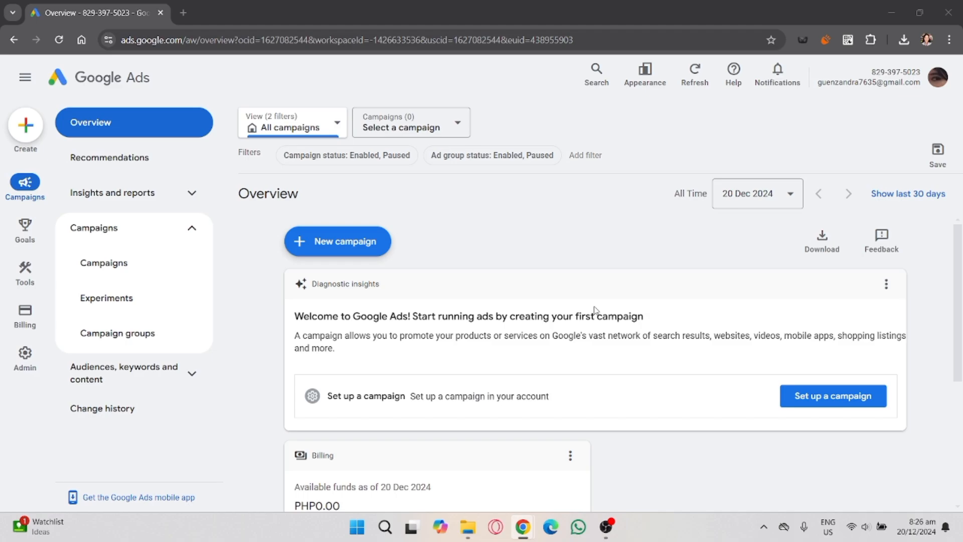
mouse_move(740, 273)
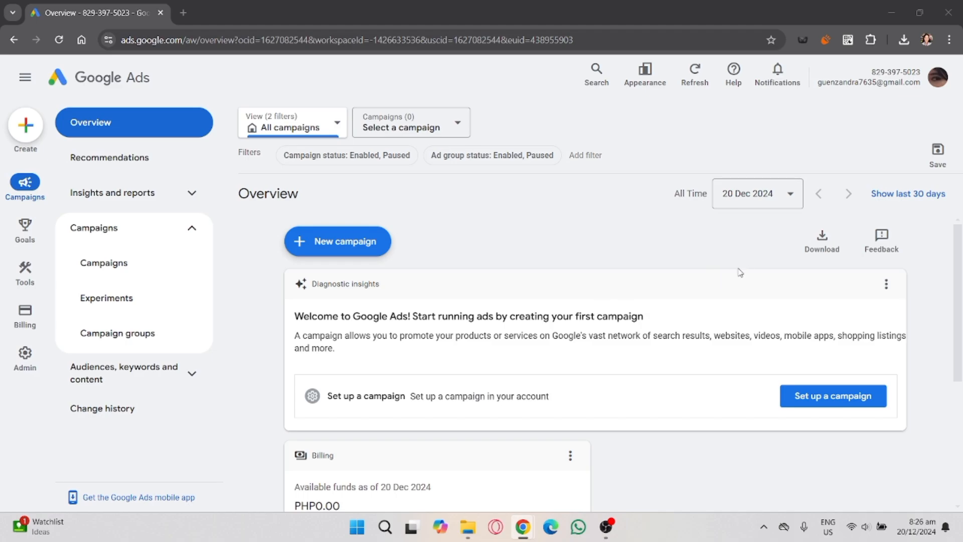
mouse_move(603, 307)
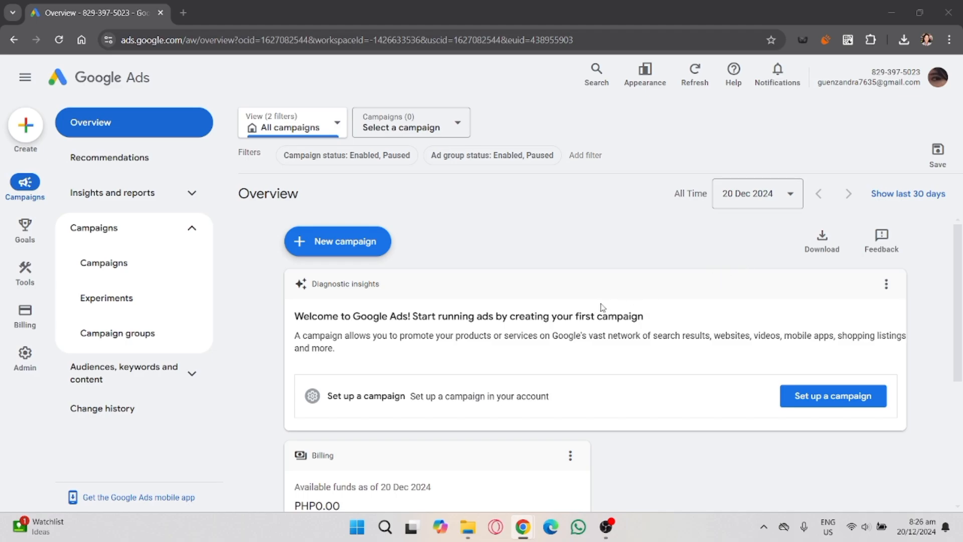
mouse_move(562, 306)
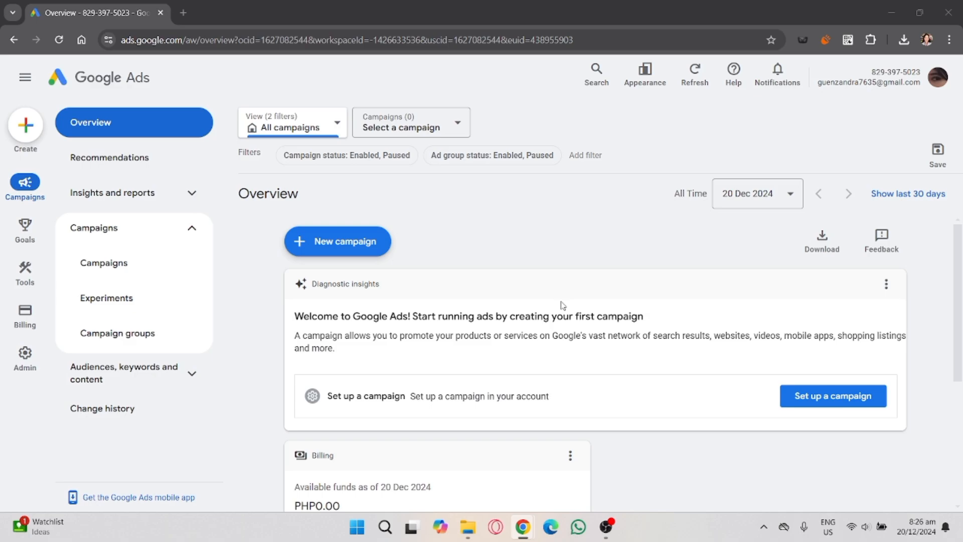
mouse_move(588, 298)
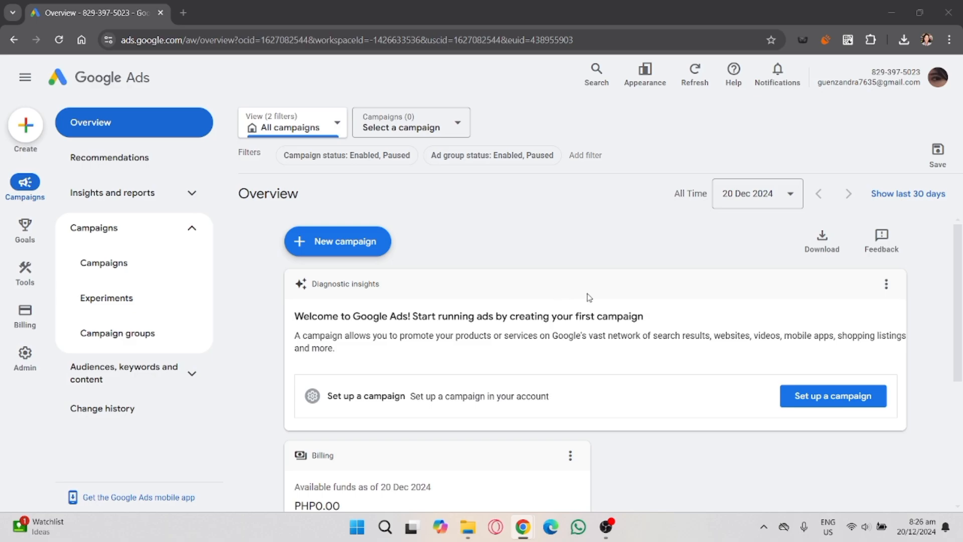
Step: Reach the Tools navigation with Shared Library expanded via the Admin and Tools rail entries
left_click(24, 356)
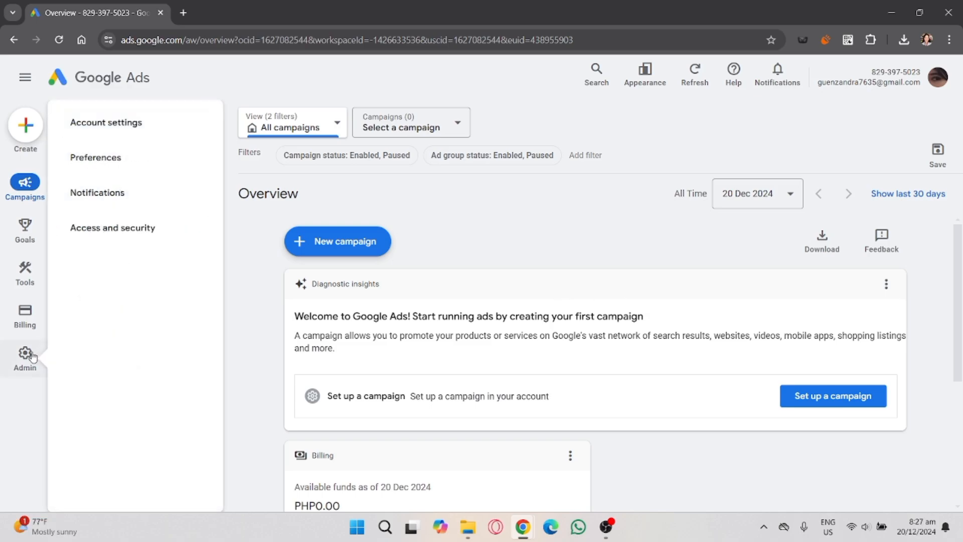
left_click(24, 270)
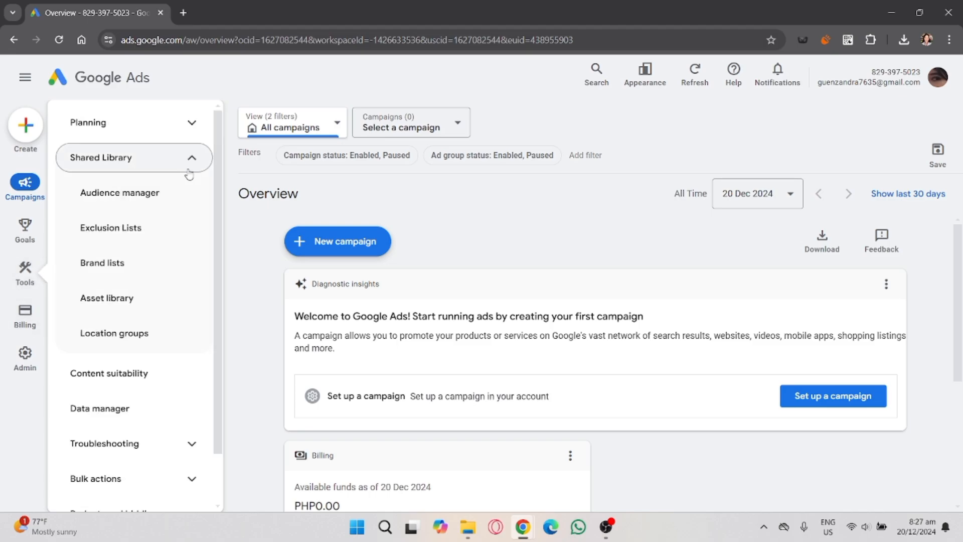
mouse_move(164, 164)
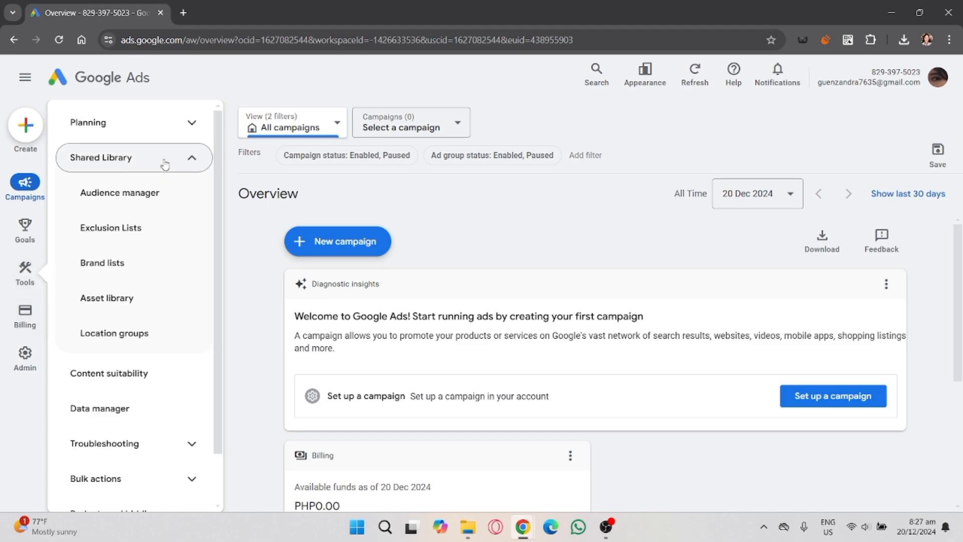
Step: Enter Audience manager from Shared Library and switch to its Audiences view
left_click(119, 193)
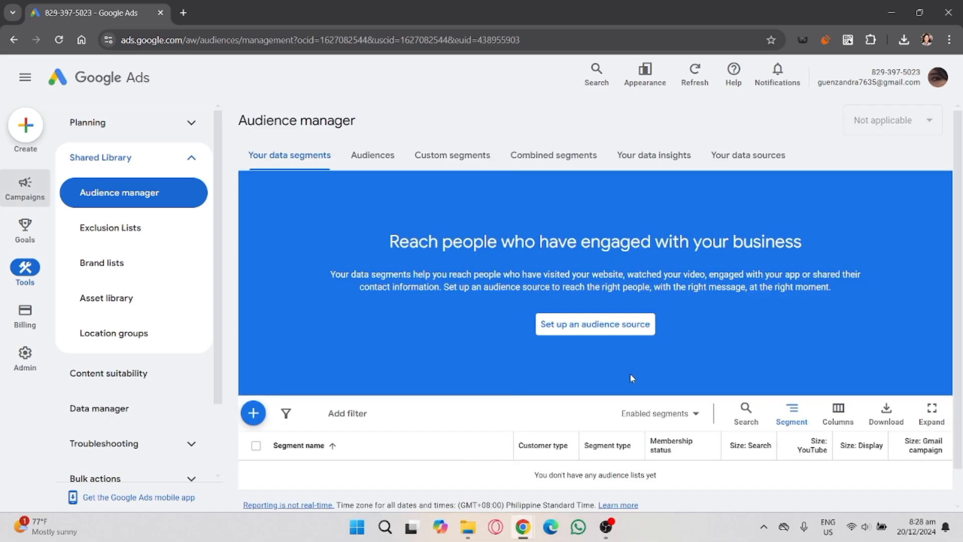
mouse_move(273, 232)
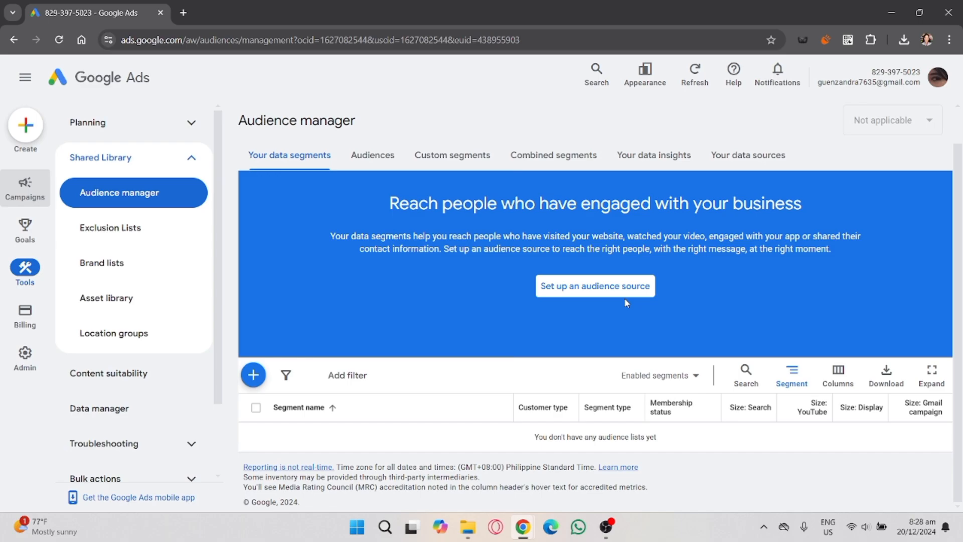
left_click(747, 154)
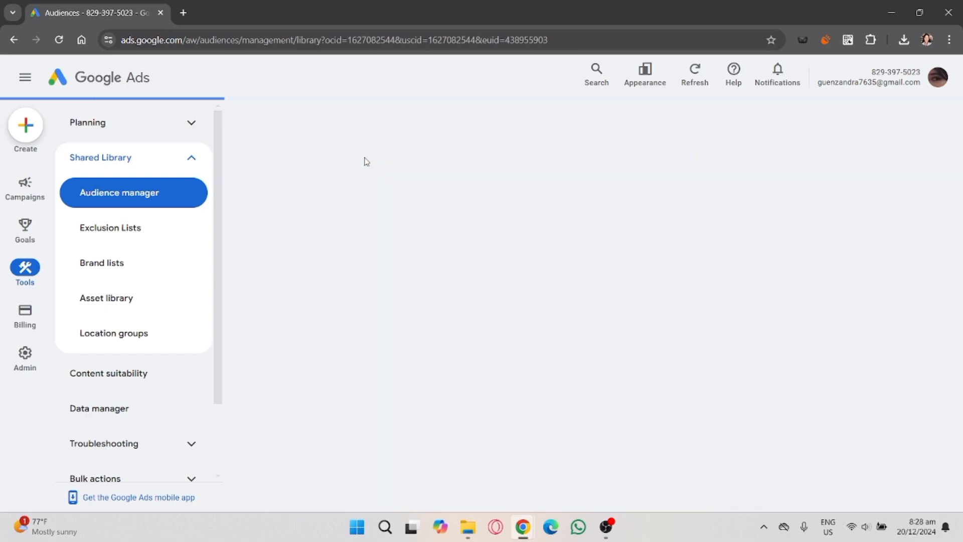
mouse_move(346, 197)
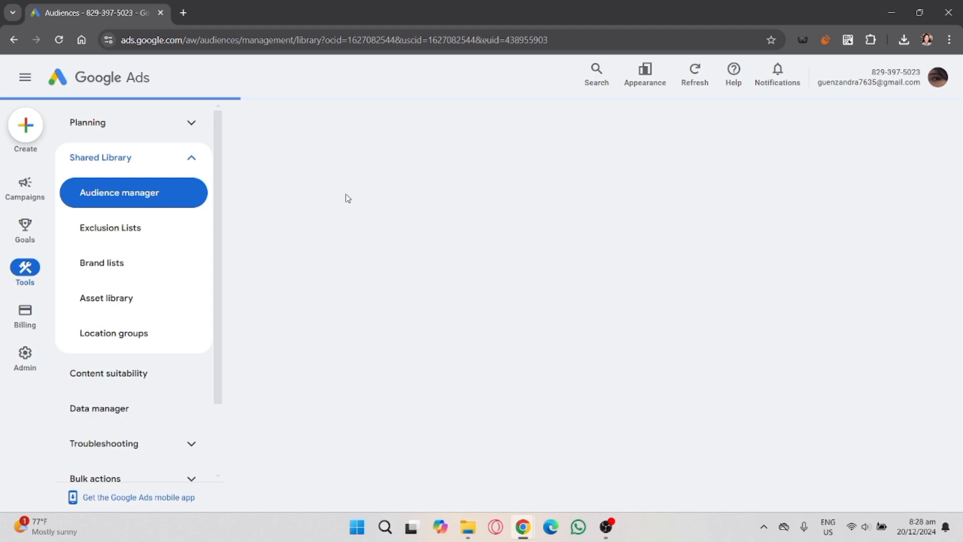
Step: Reload Audience manager and show the empty Audiences list
left_click(119, 192)
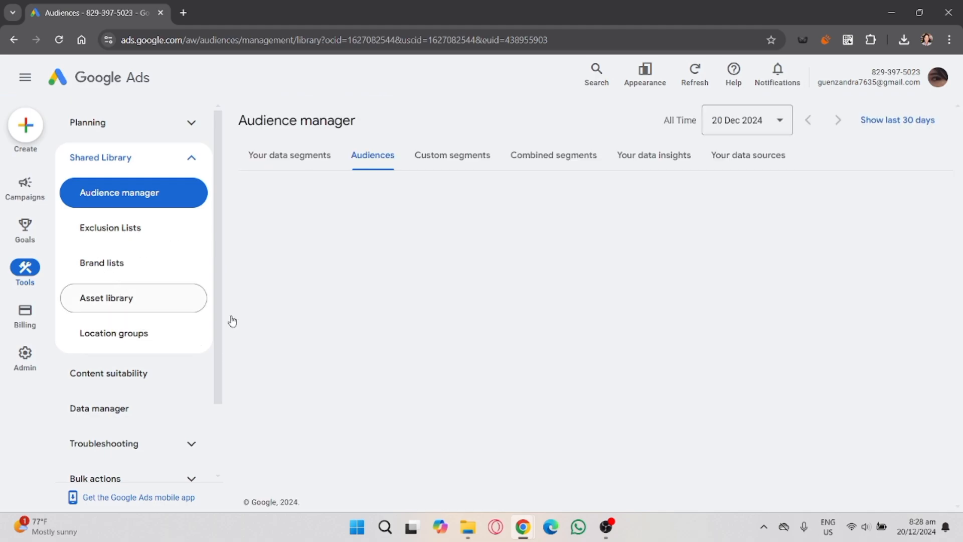
left_click(371, 154)
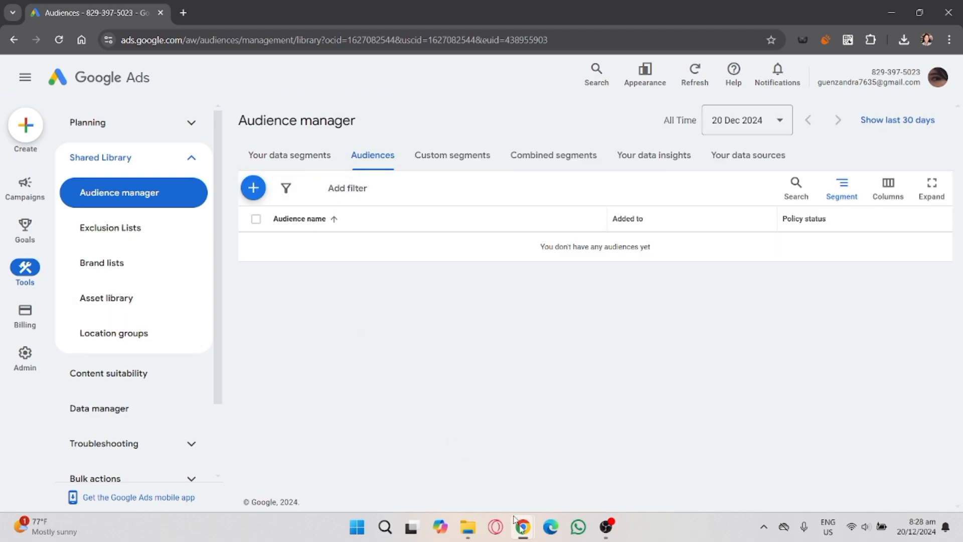
mouse_move(474, 462)
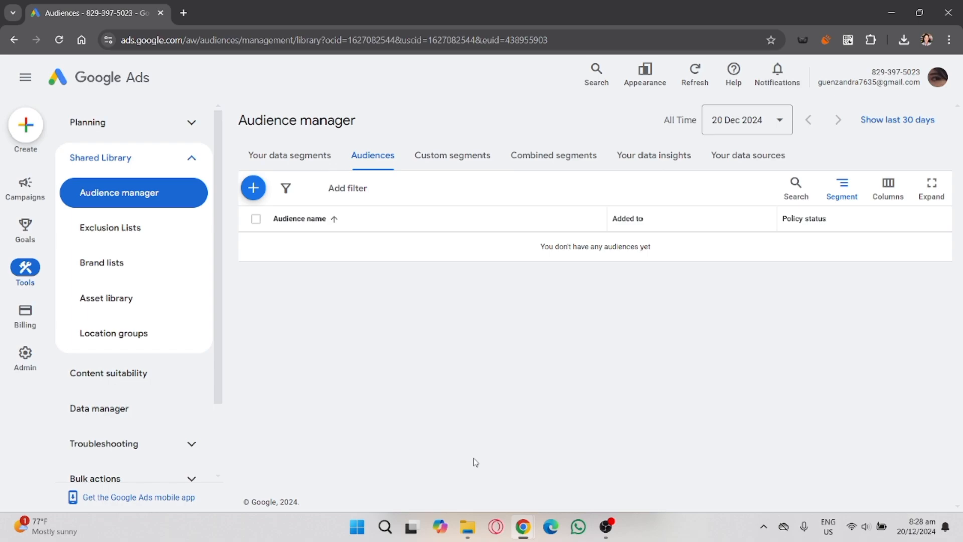
mouse_move(574, 467)
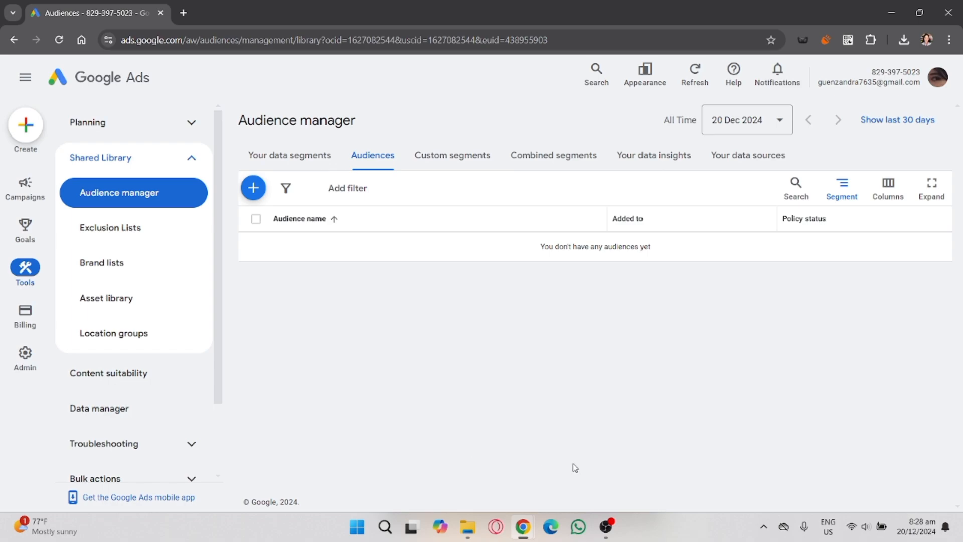
mouse_move(548, 471)
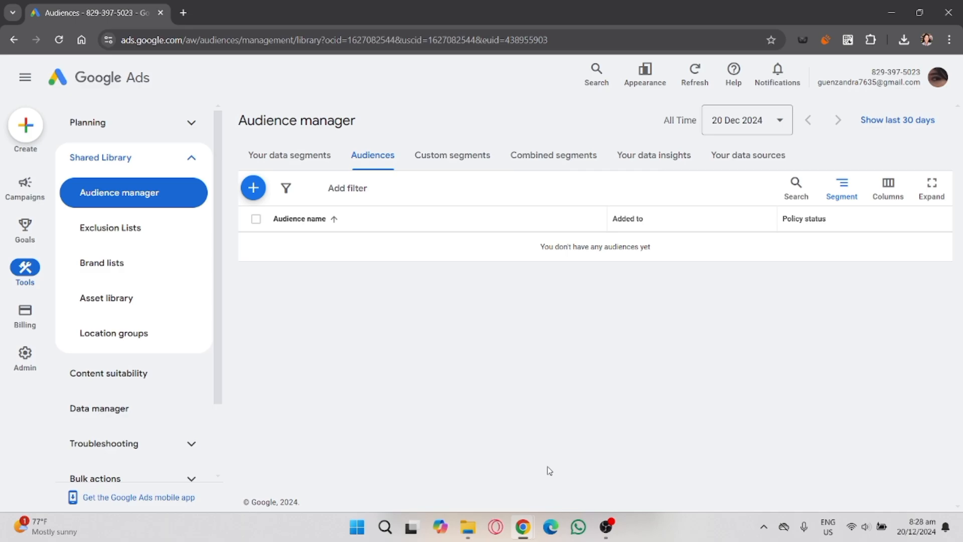
Step: Show the new data segment type options (website visitors, customer list) from Your data segments
left_click(289, 155)
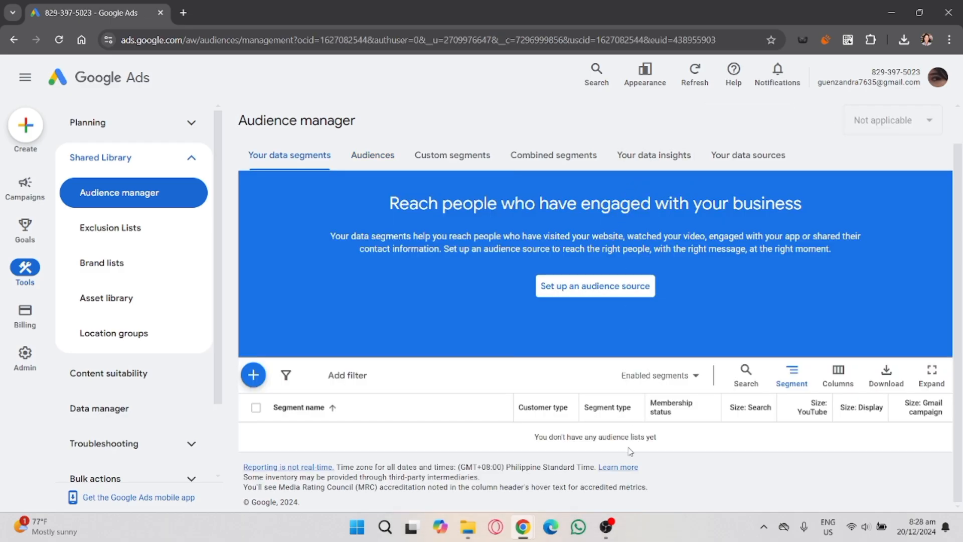
left_click(253, 375)
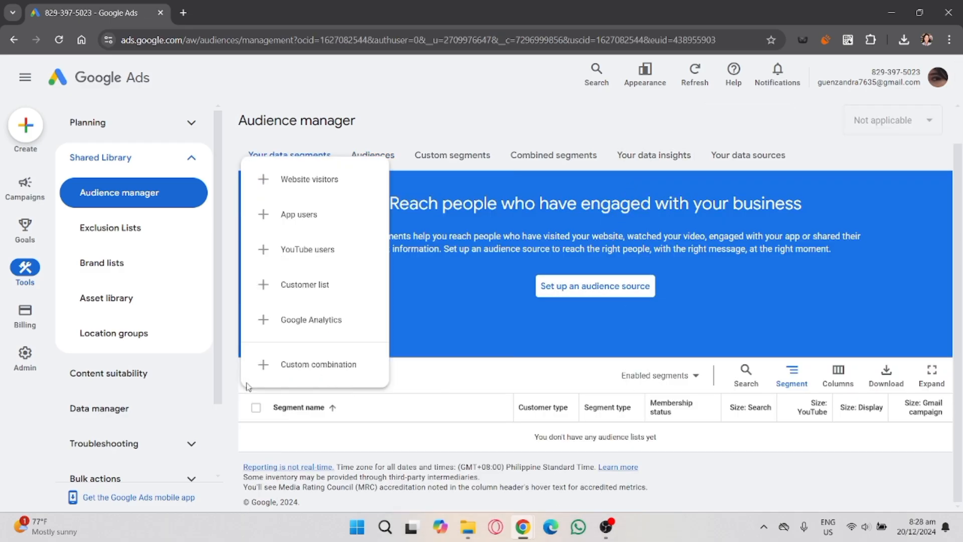
mouse_move(309, 178)
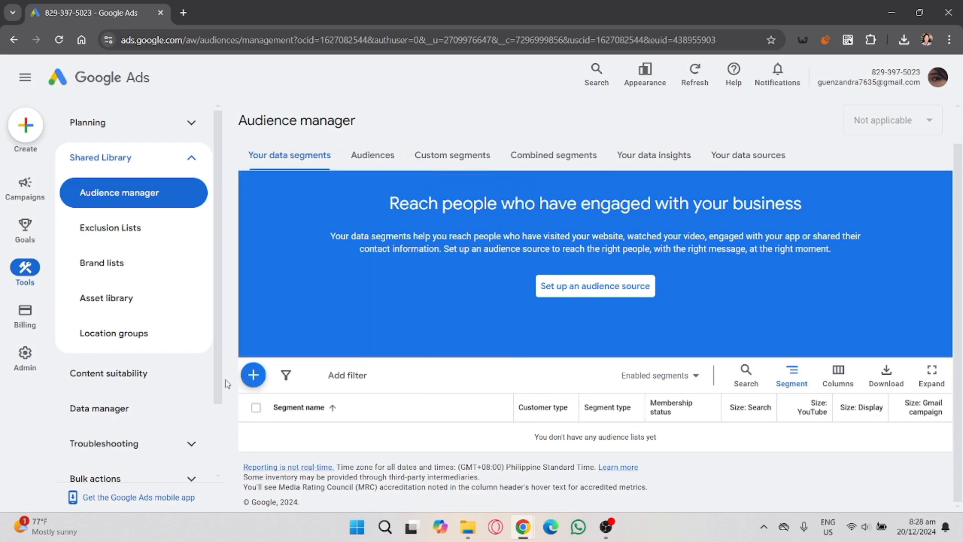
left_click(253, 374)
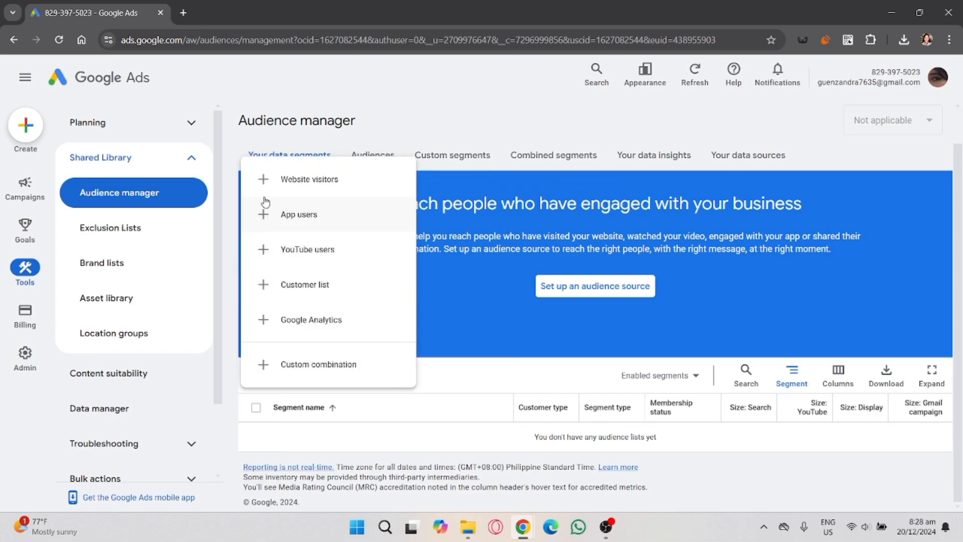
mouse_move(419, 512)
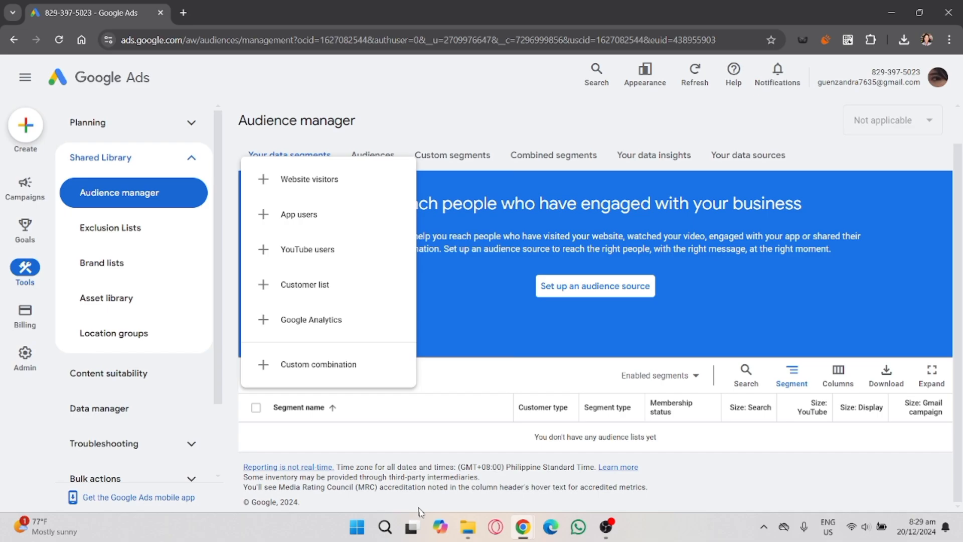
mouse_move(485, 494)
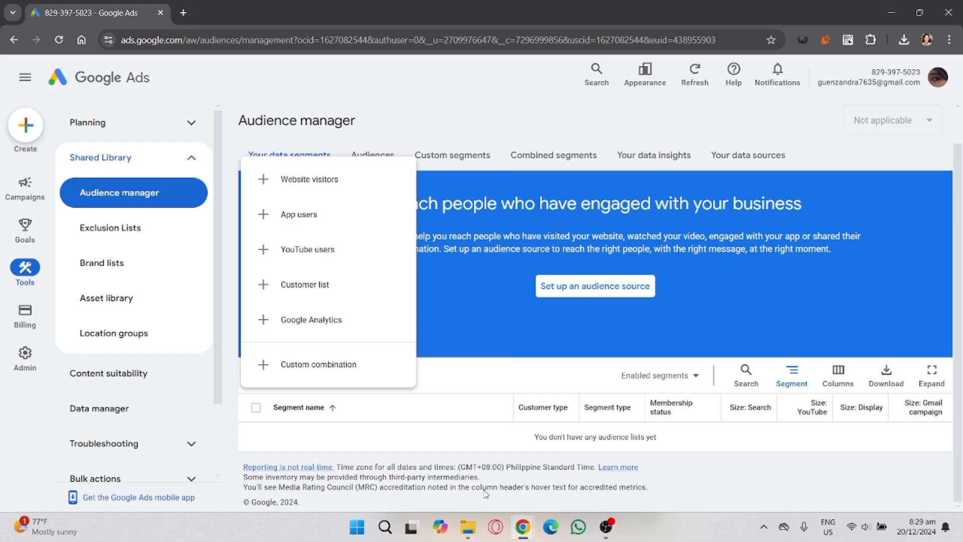
mouse_move(444, 467)
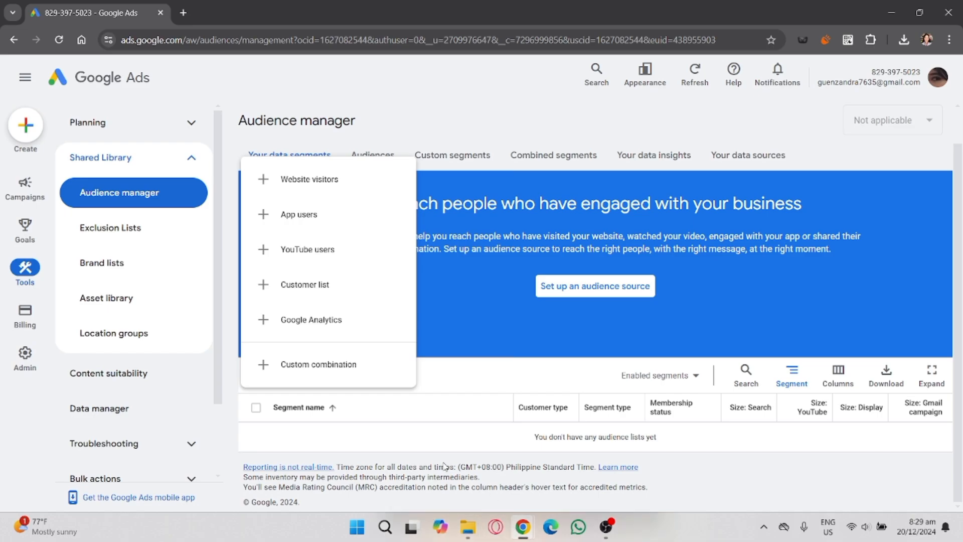
mouse_move(412, 498)
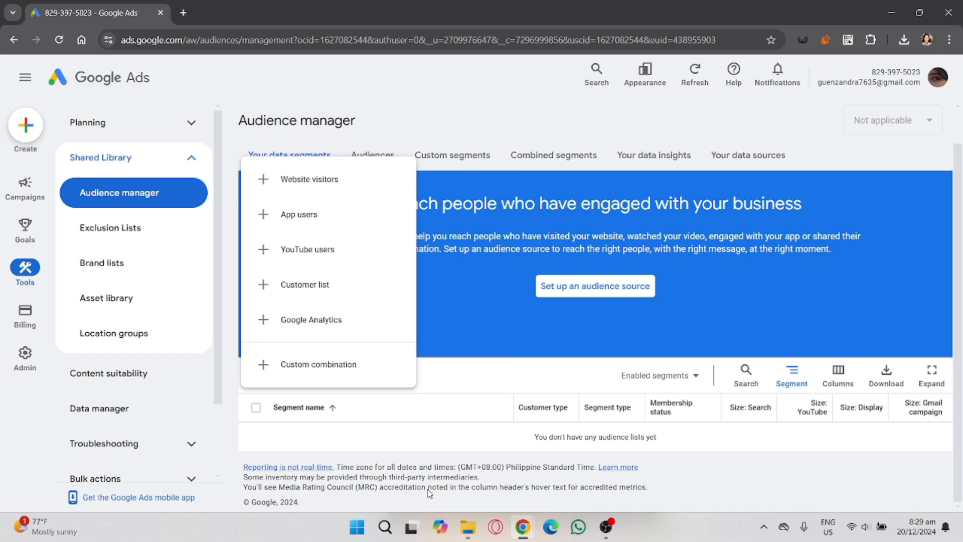
mouse_move(437, 493)
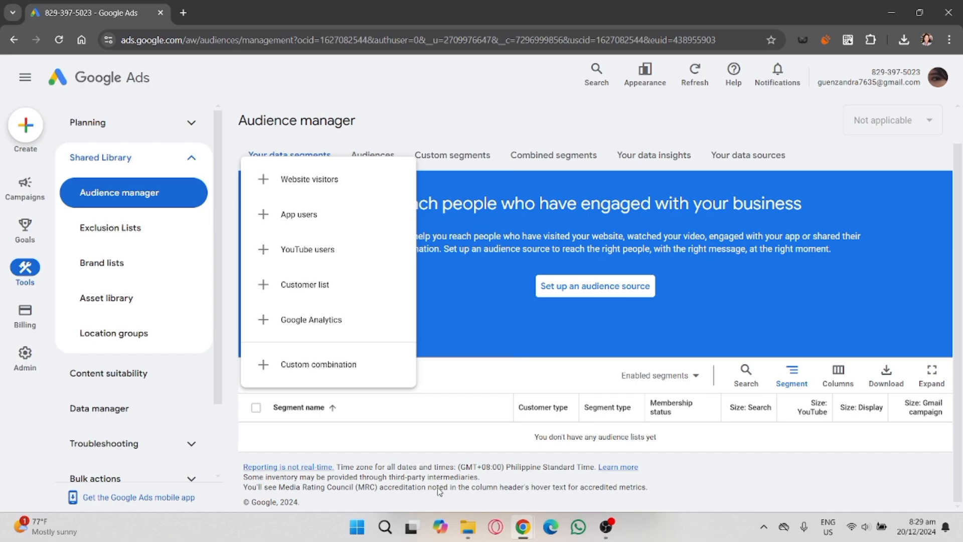
mouse_move(592, 458)
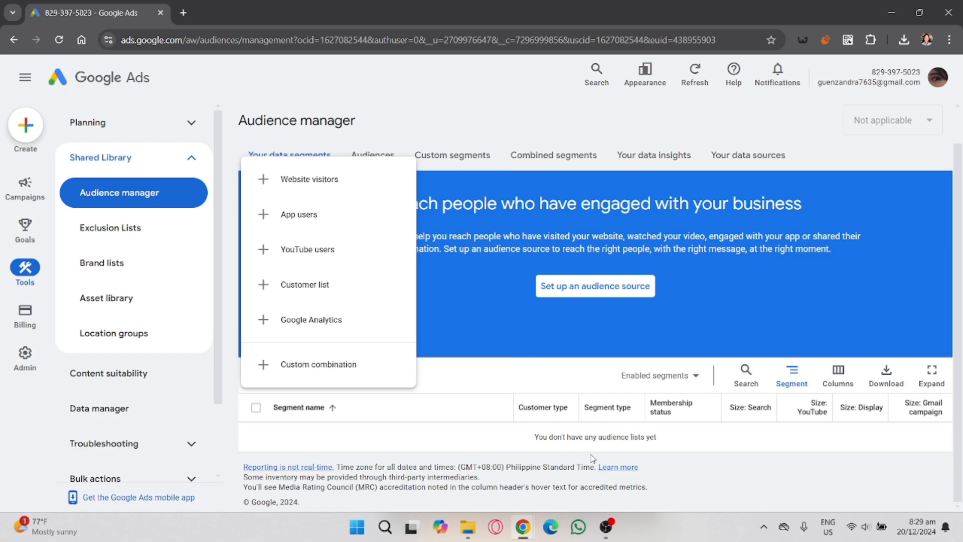
Step: Begin a customer list using Shopify as a new, directly connected data source and authorise it
left_click(303, 284)
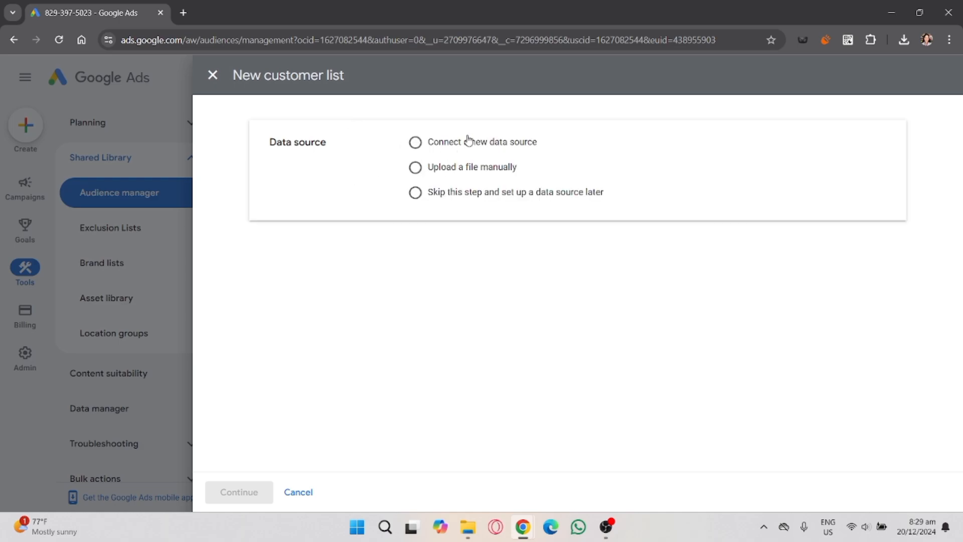
left_click(416, 141)
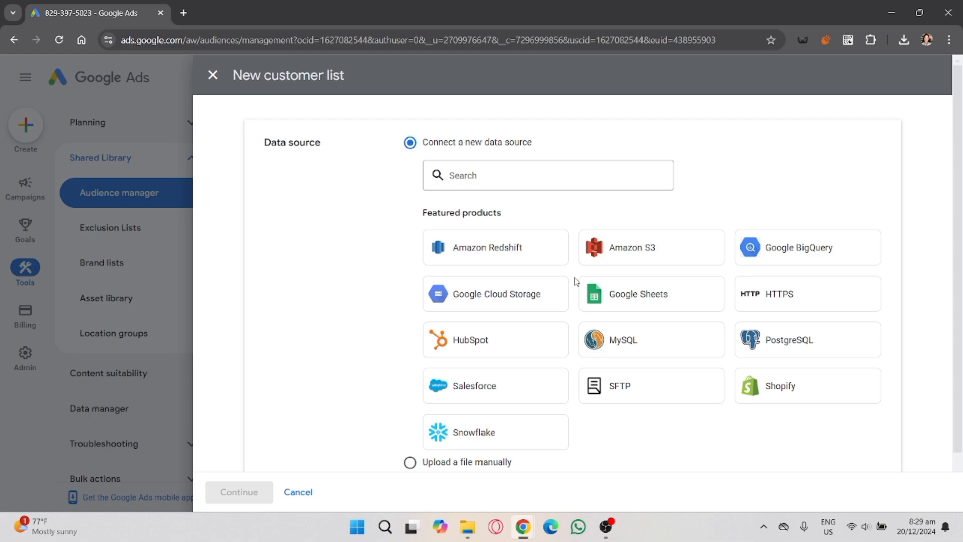
mouse_move(524, 281)
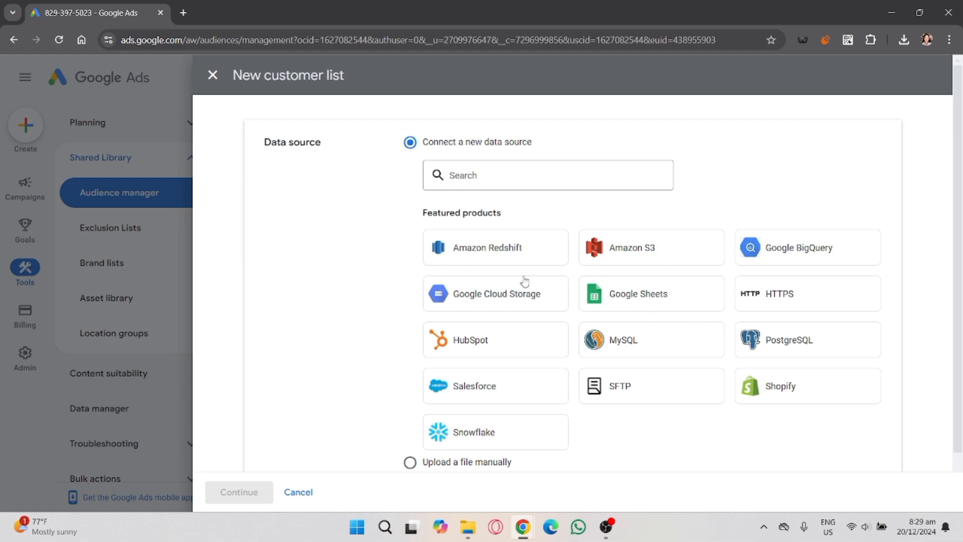
mouse_move(783, 383)
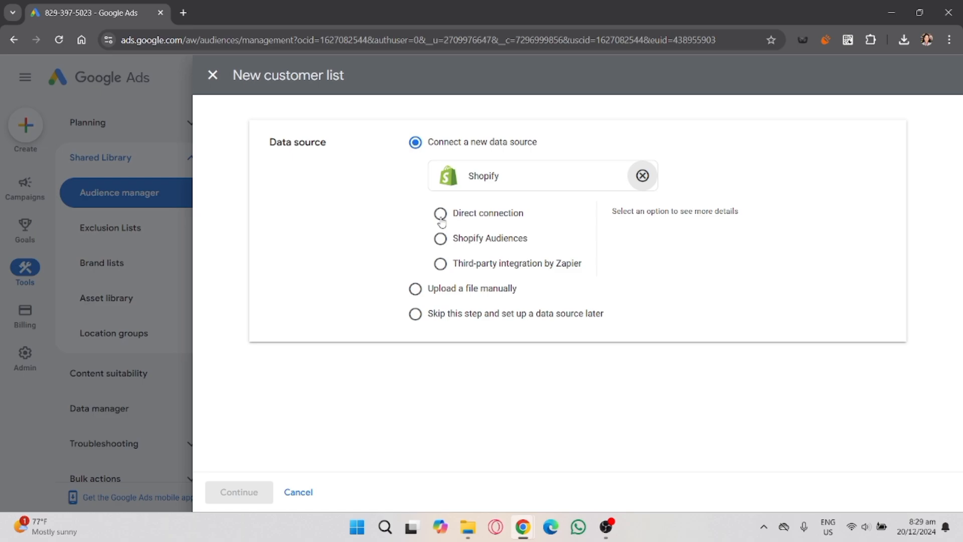
left_click(440, 212)
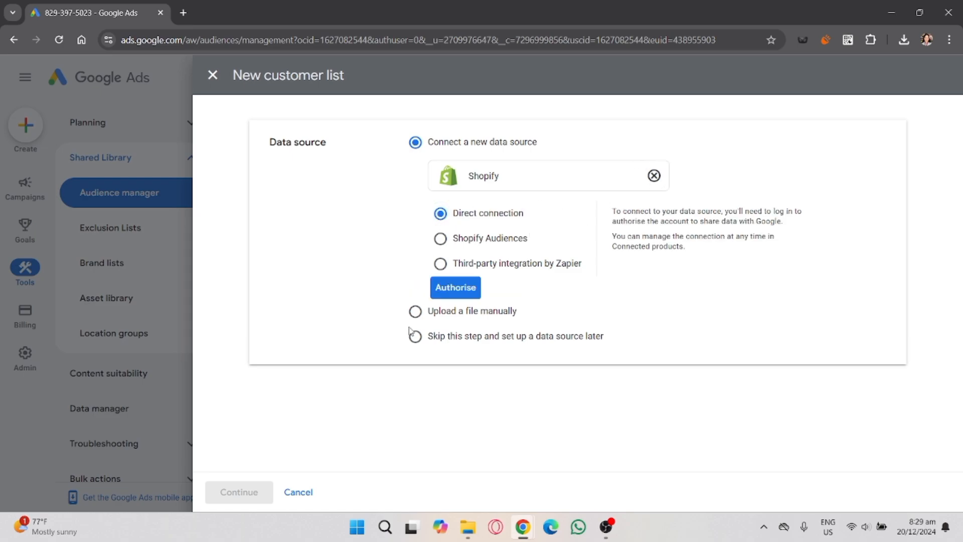
mouse_move(453, 311)
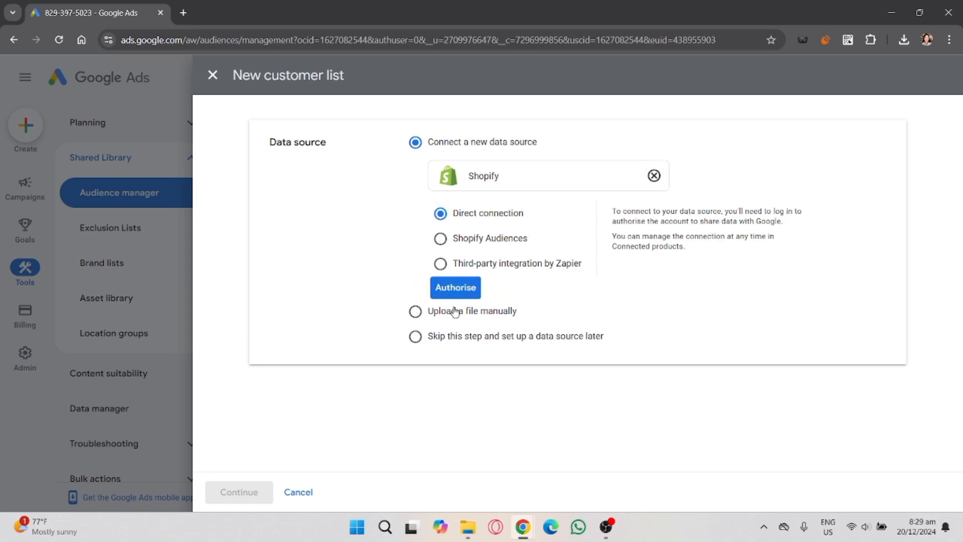
left_click(454, 287)
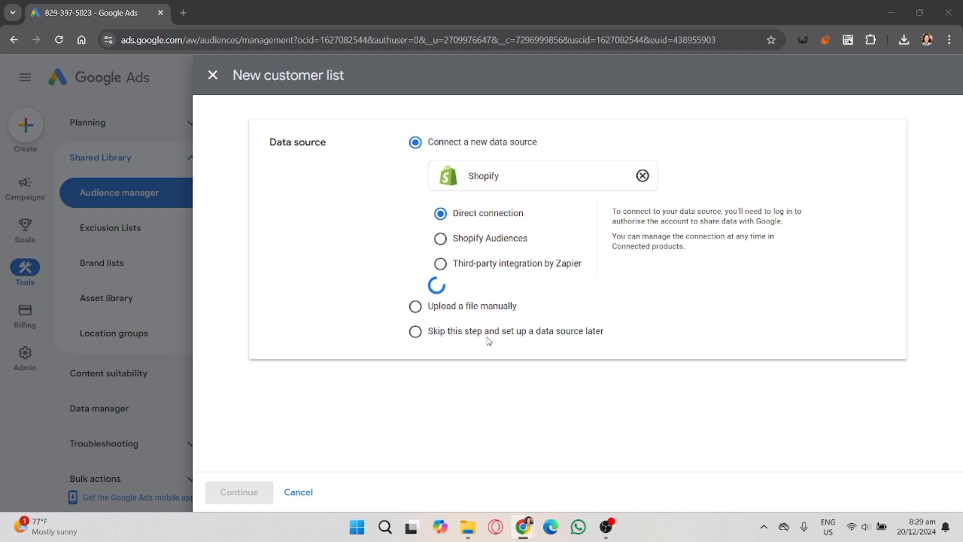
mouse_move(510, 279)
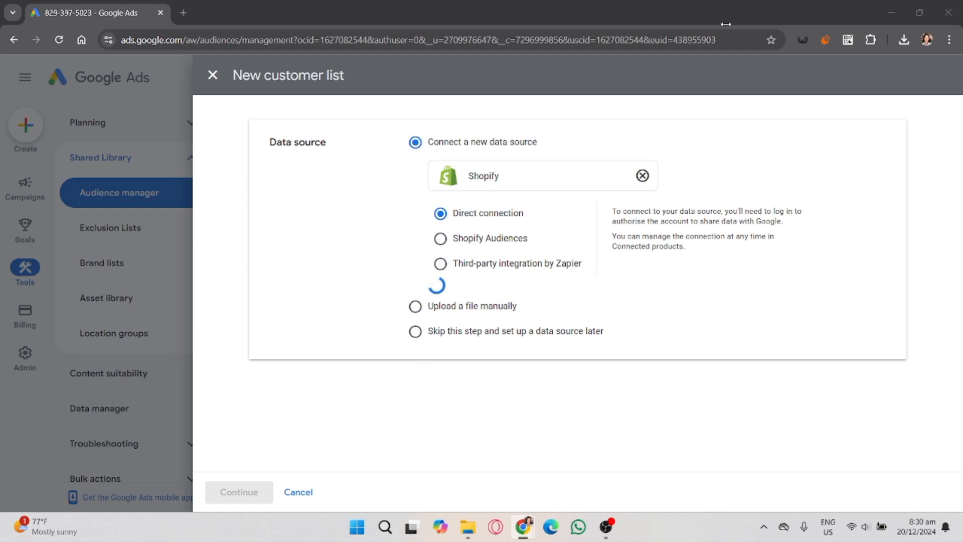
Step: Name the segment 'Email', save it and return to Audience manager
left_click(239, 492)
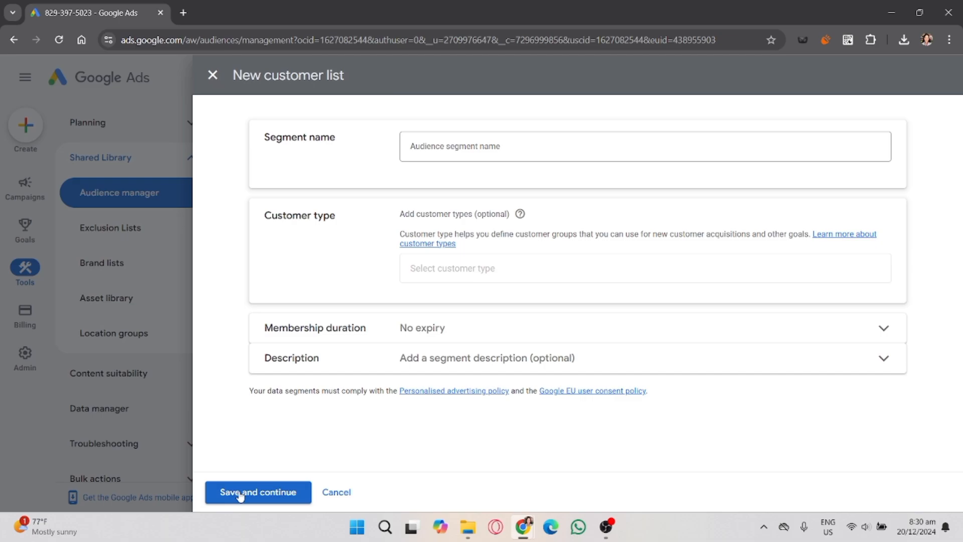
type("Email")
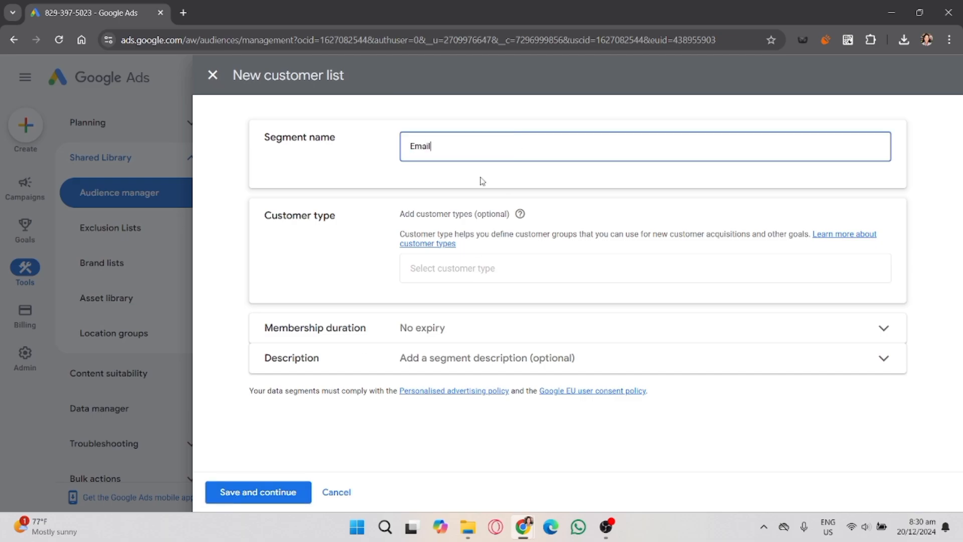
left_click(258, 491)
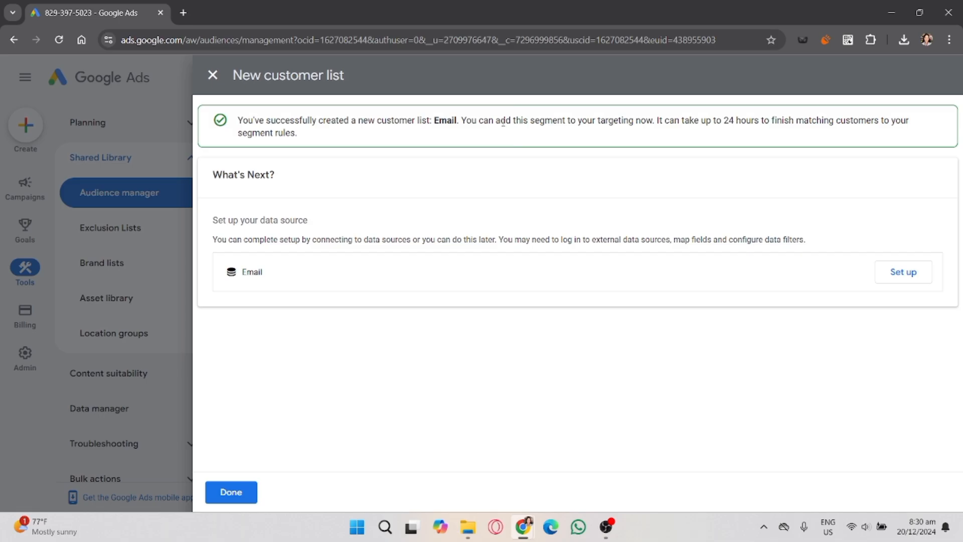
left_click(231, 492)
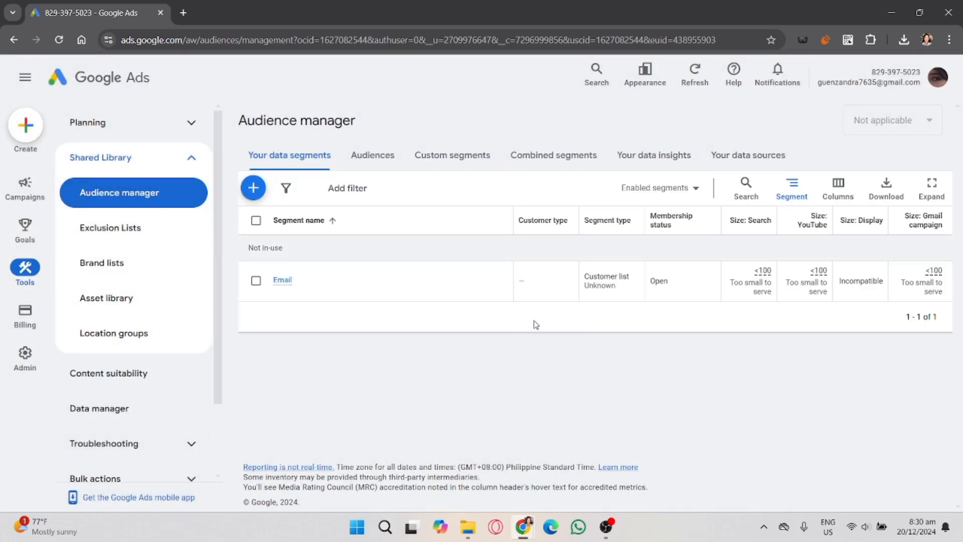
mouse_move(535, 479)
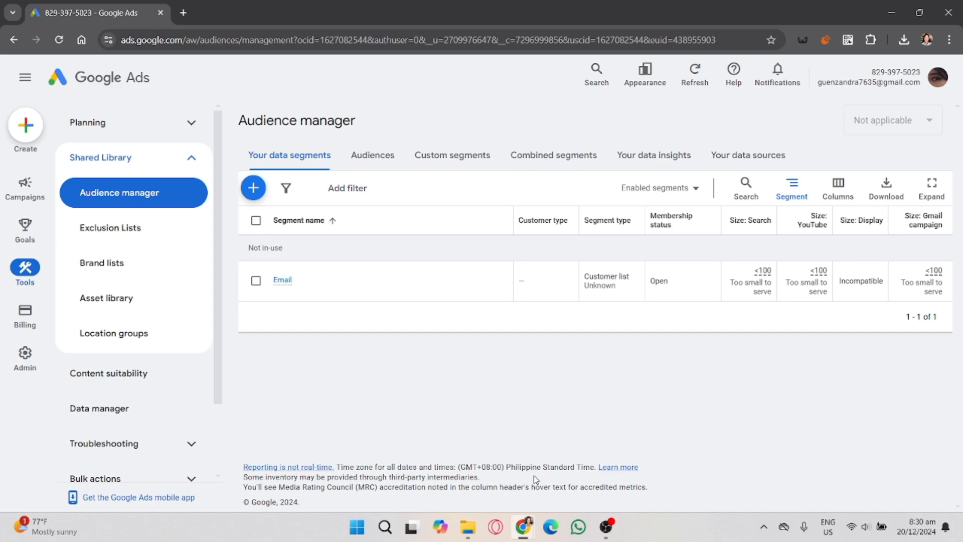
mouse_move(464, 470)
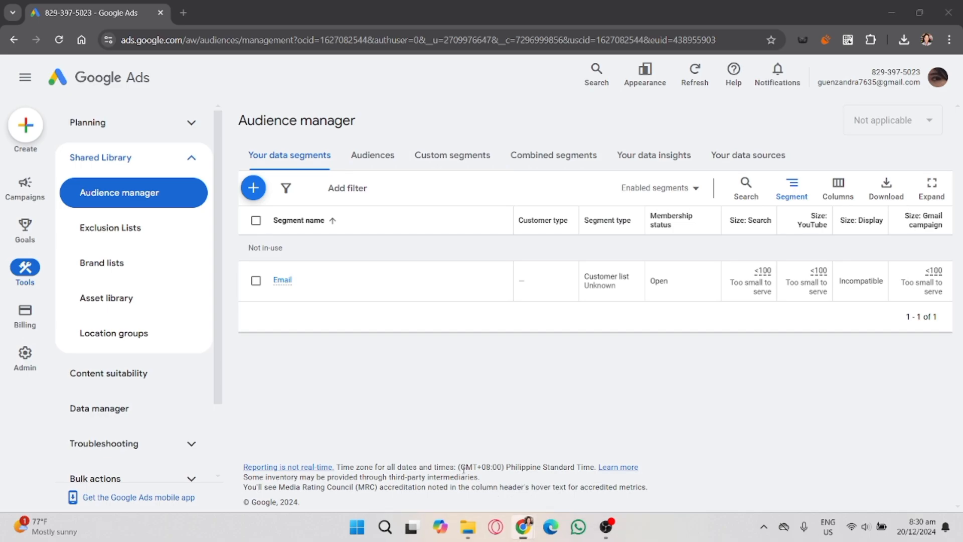
mouse_move(581, 337)
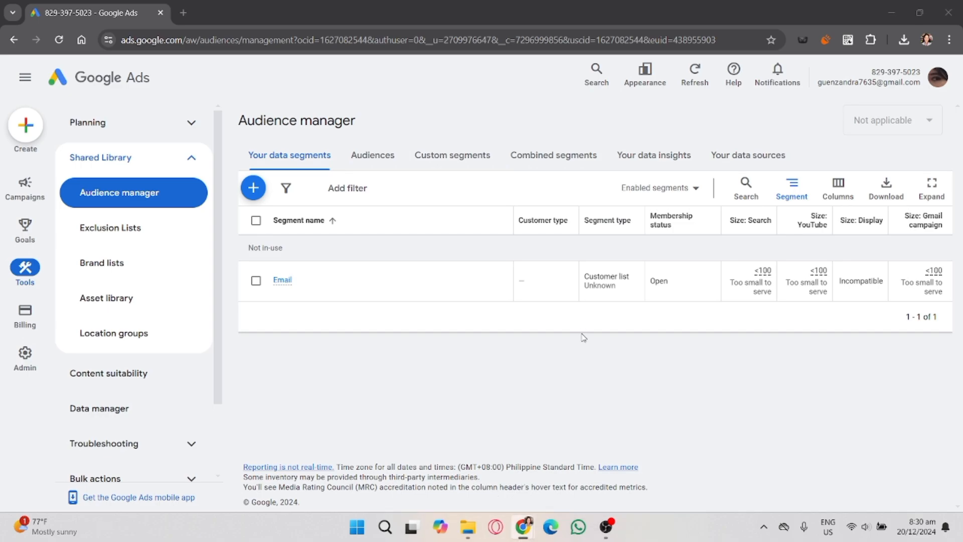
mouse_move(455, 329)
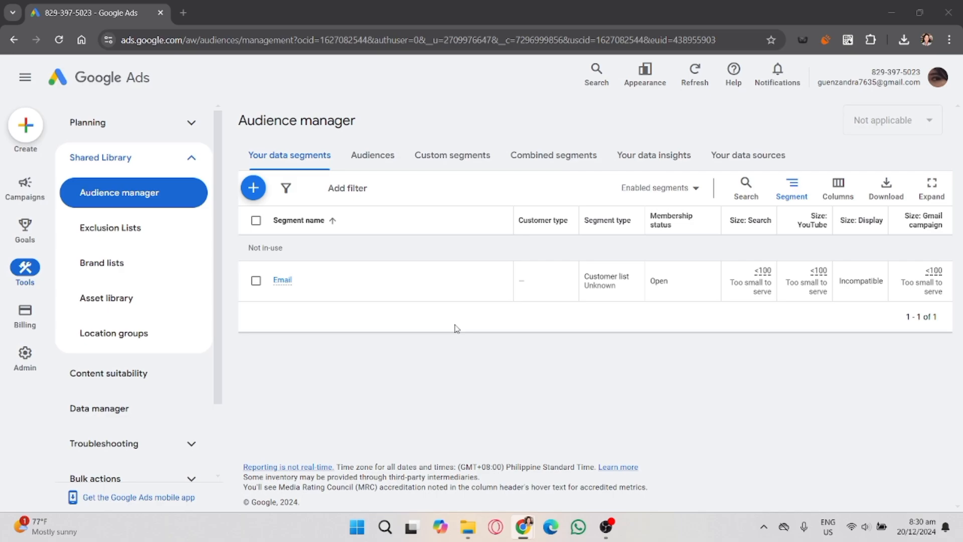
mouse_move(514, 315)
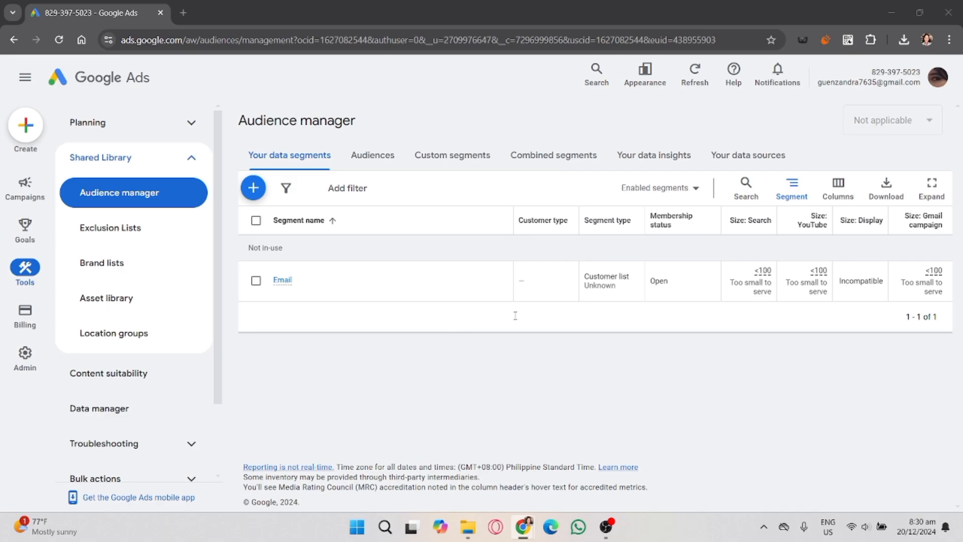
mouse_move(459, 325)
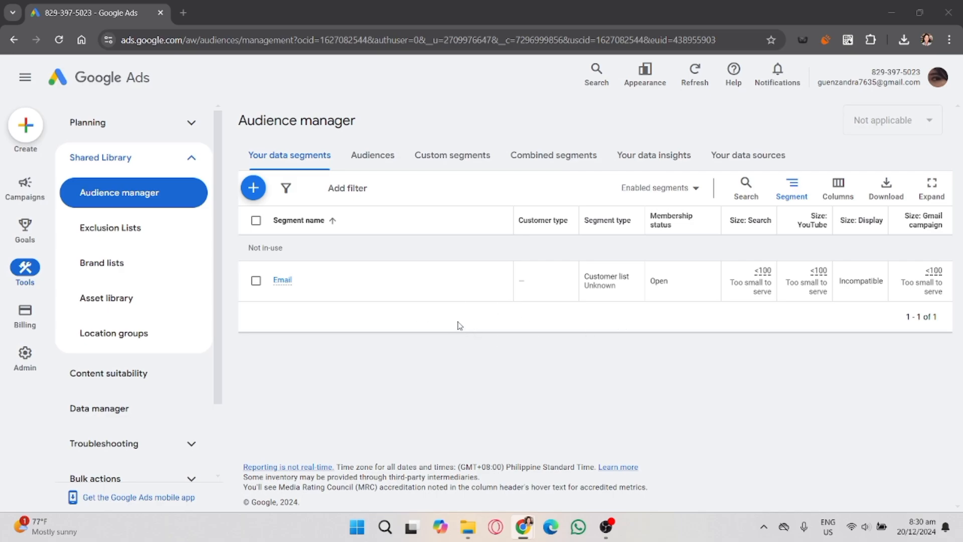
mouse_move(396, 311)
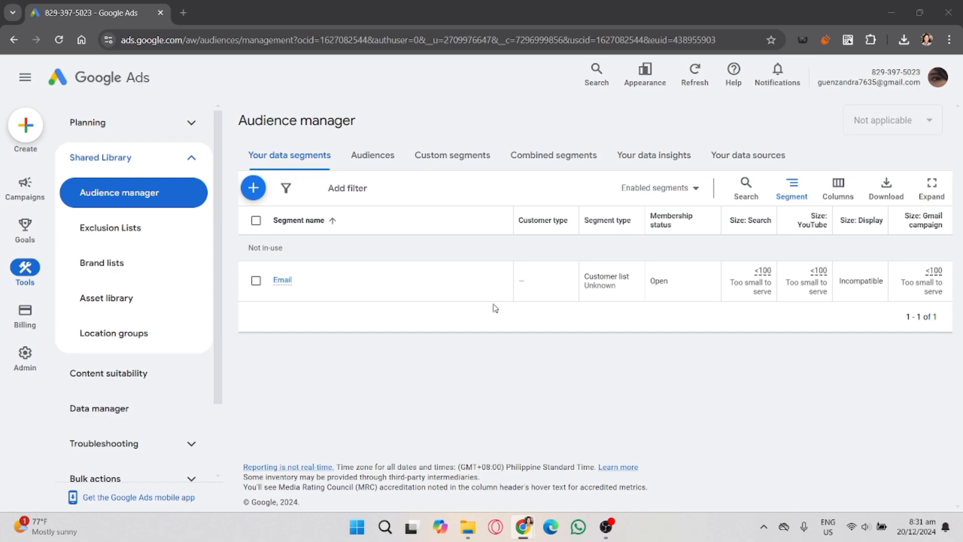
mouse_move(454, 309)
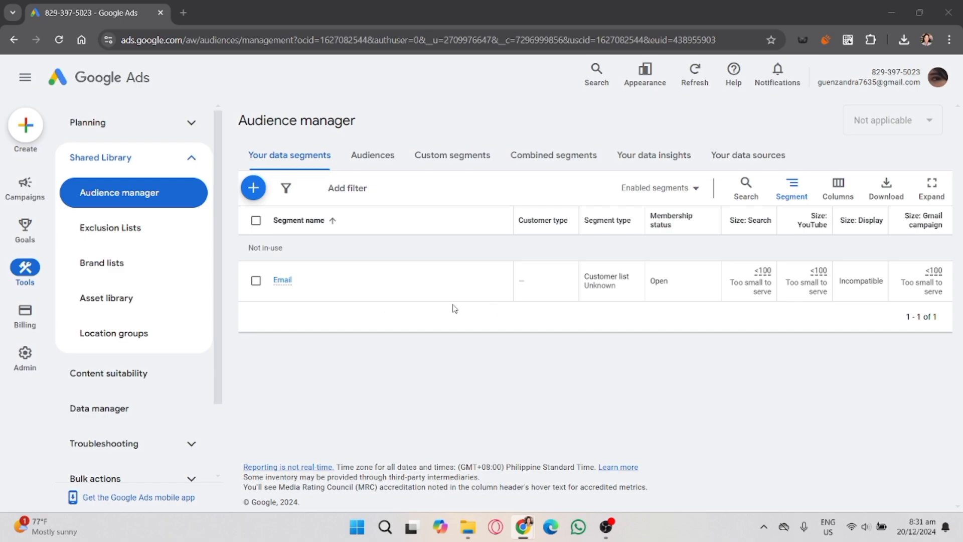
mouse_move(415, 311)
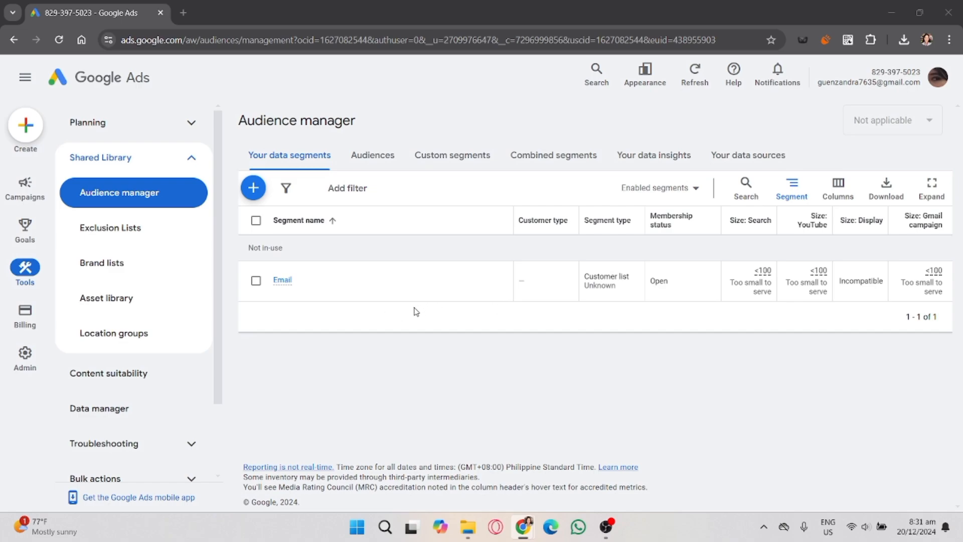